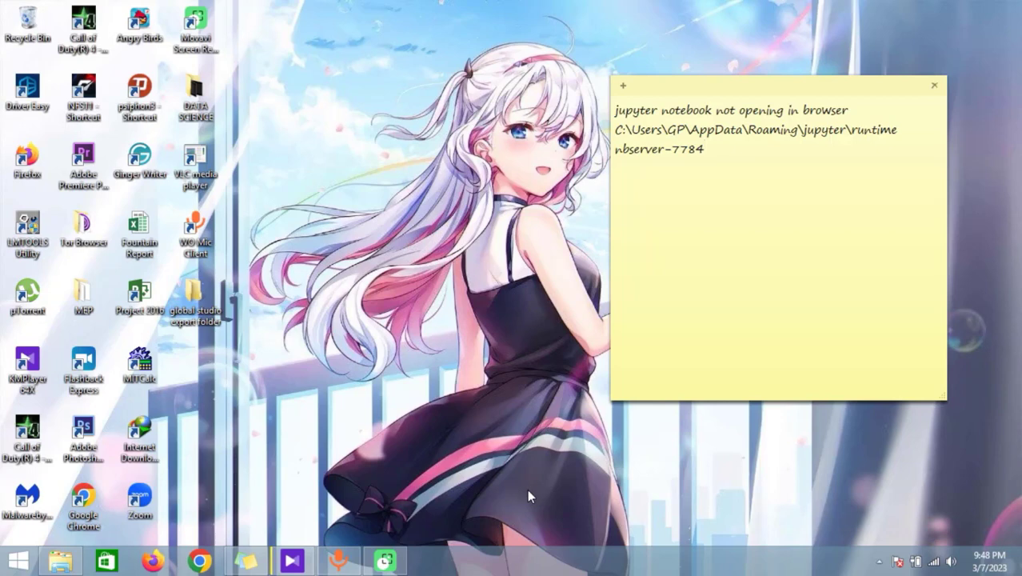
pyautogui.moveTo(469, 226)
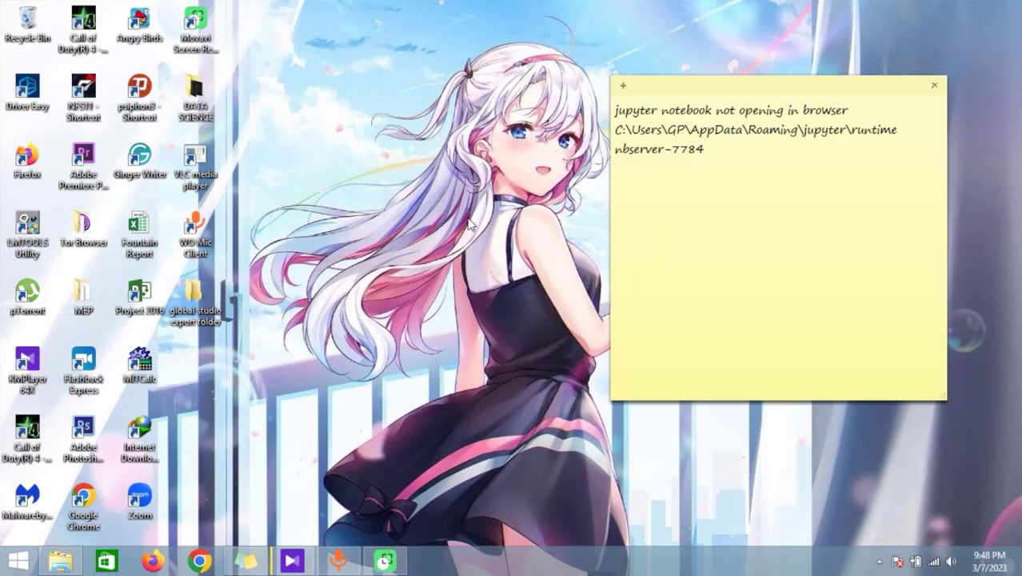
pyautogui.moveTo(472, 270)
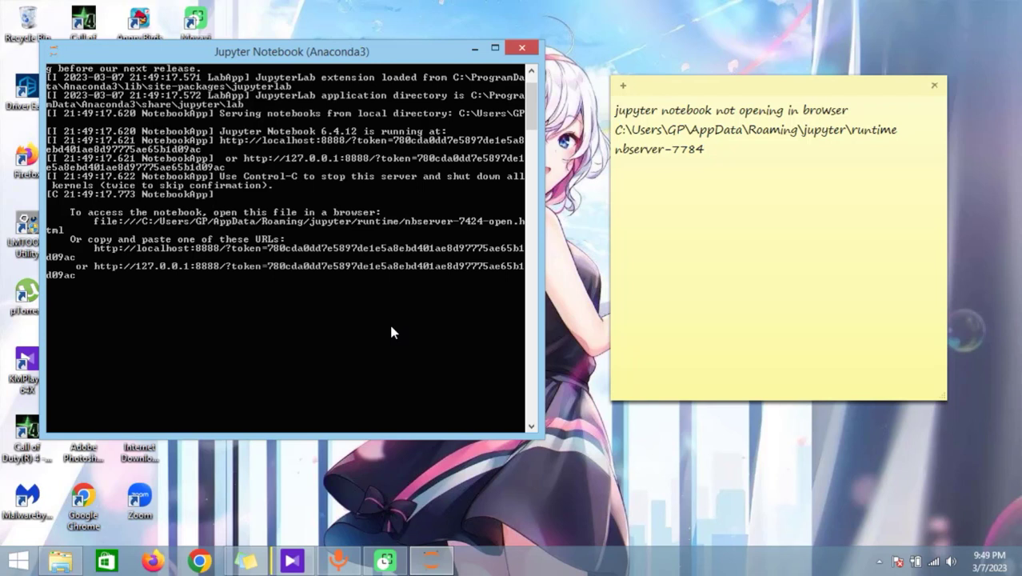
pyautogui.moveTo(359, 312)
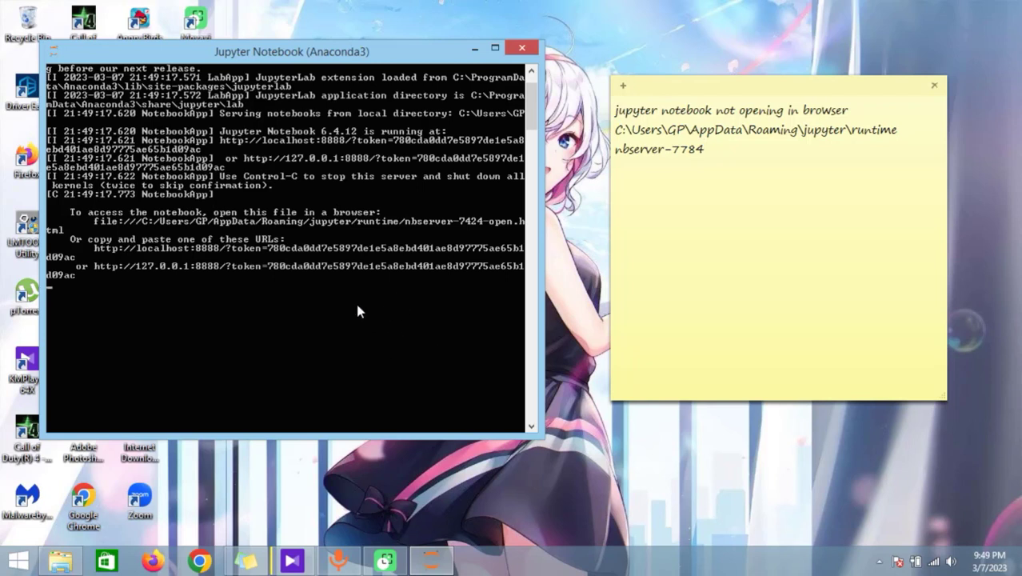
pyautogui.moveTo(398, 293)
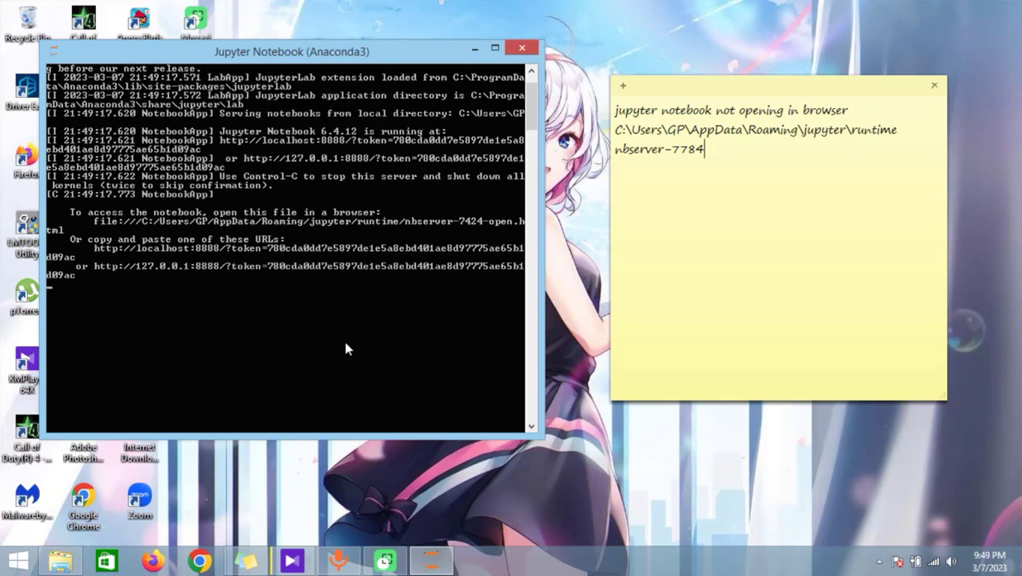
pyautogui.moveTo(380, 336)
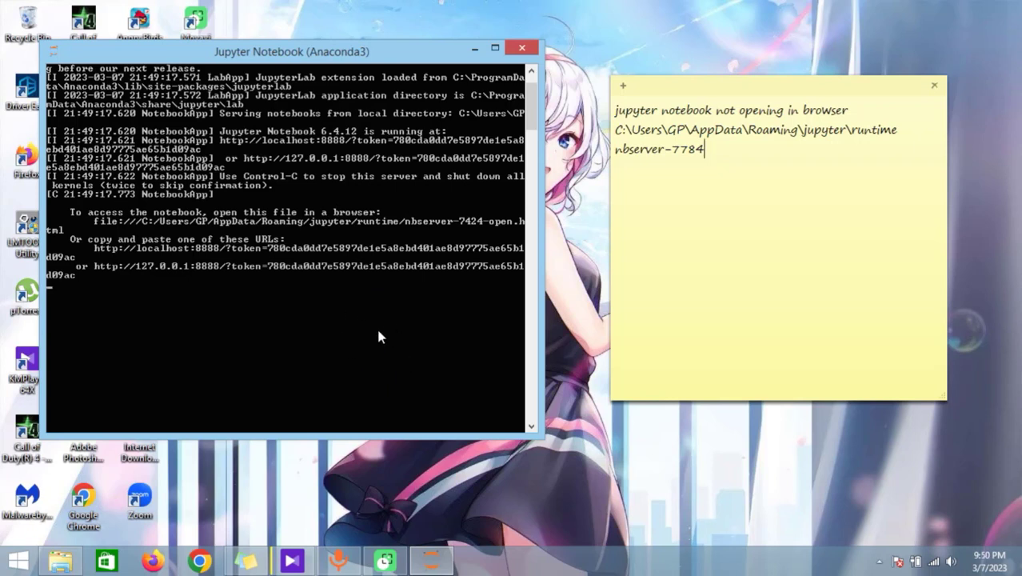
pyautogui.moveTo(417, 352)
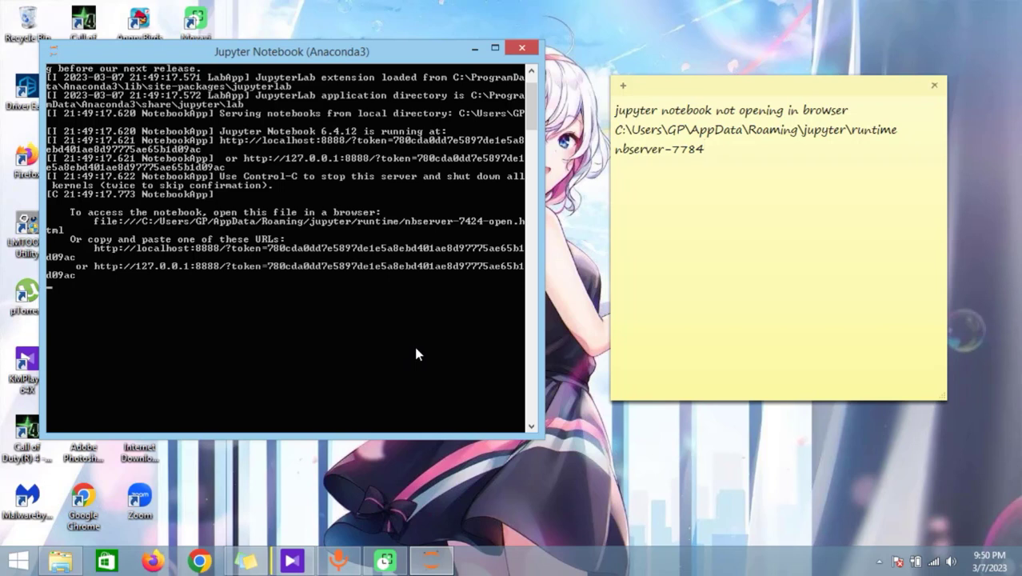
pyautogui.moveTo(403, 344)
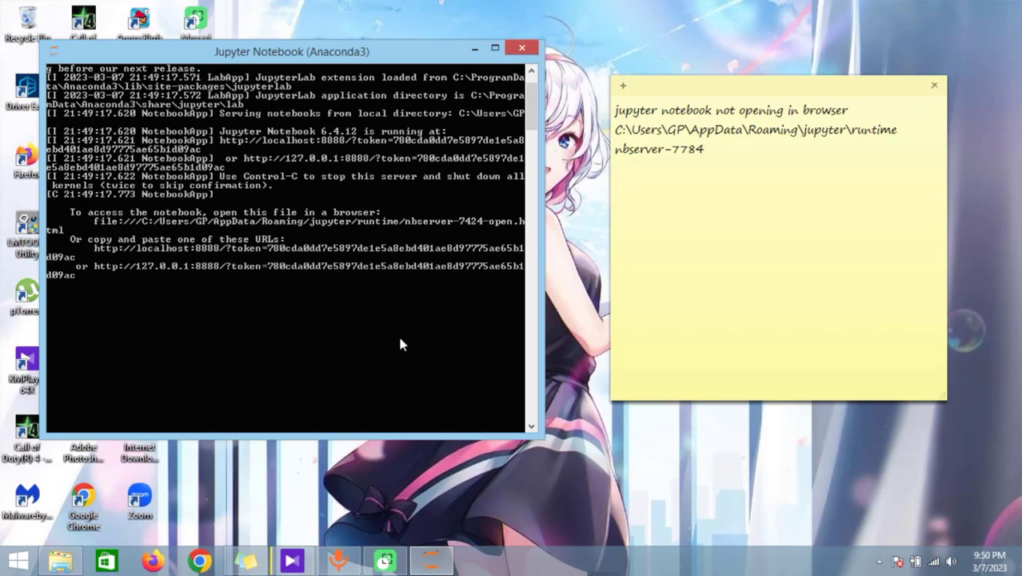
# Review the Jupyter server log, then minimize the Anaconda Prompt console
pyautogui.click(706, 150)
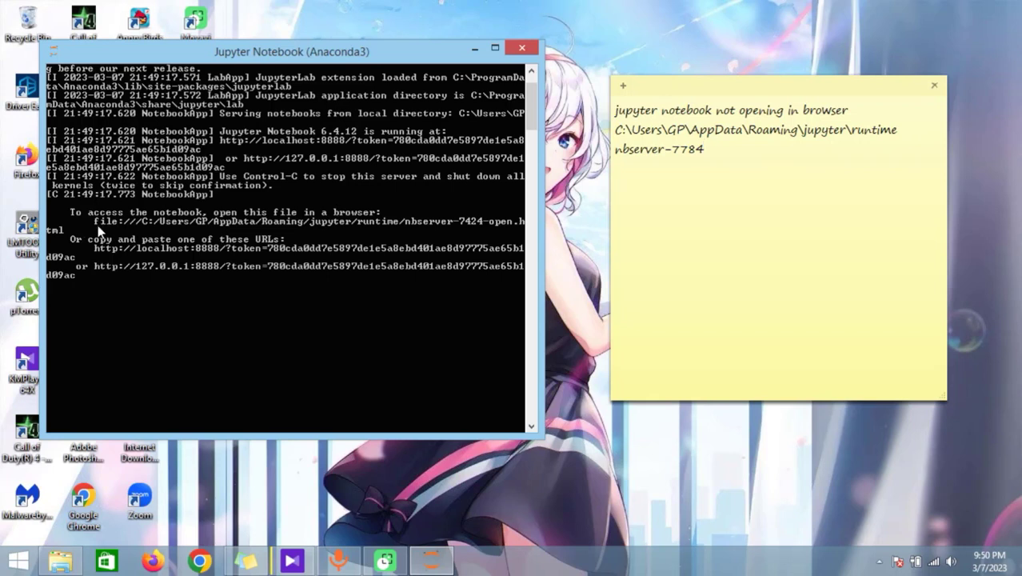
pyautogui.moveTo(61, 246)
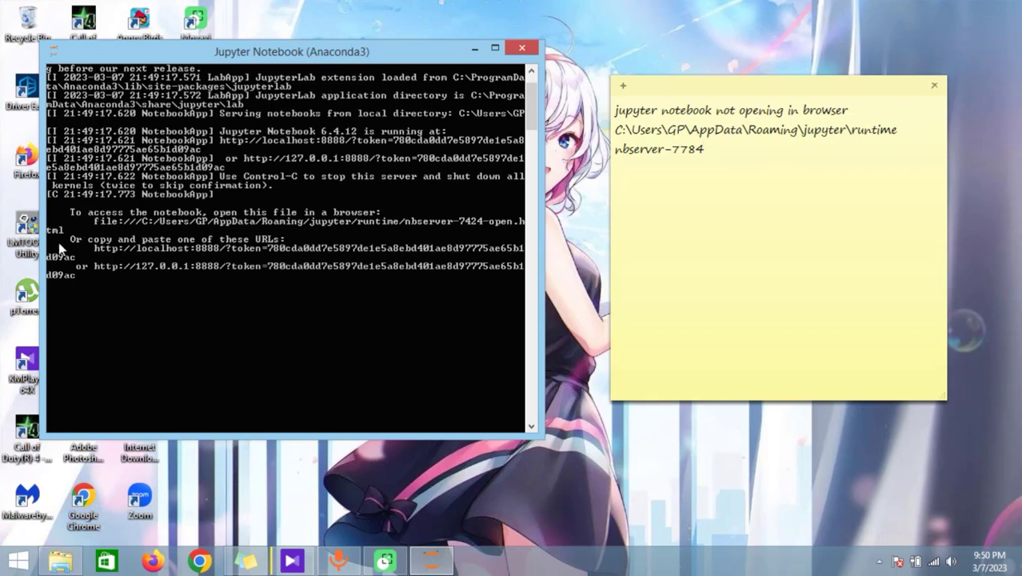
pyautogui.moveTo(229, 238)
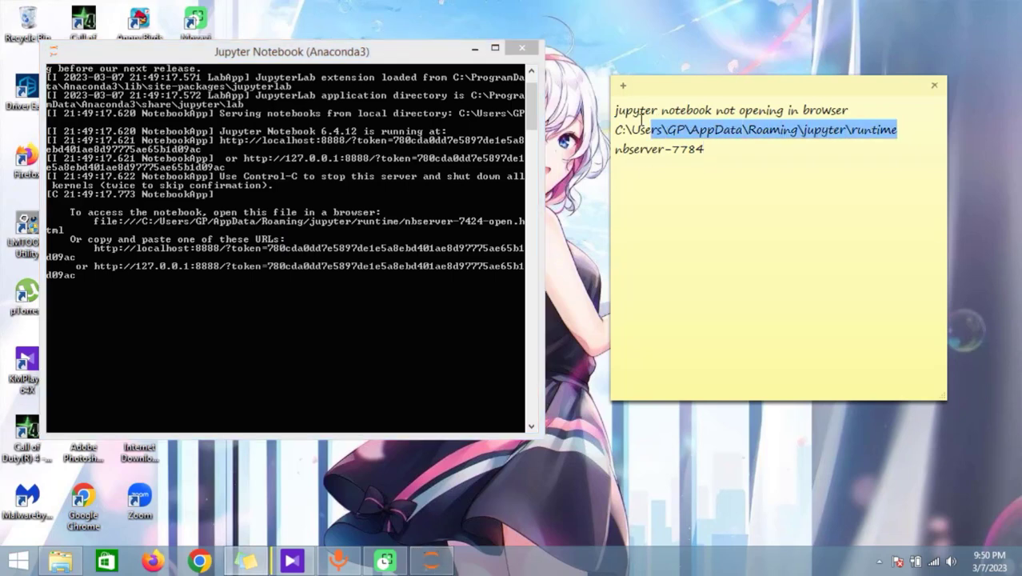
pyautogui.click(538, 49)
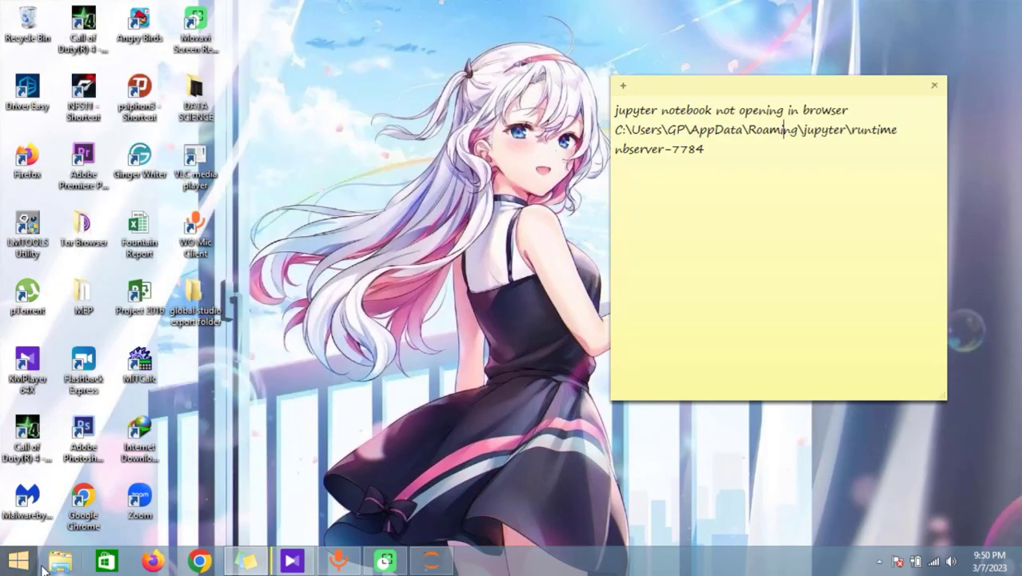
# Open the Jupyter runtime folder, select nbserver-4732-open, and show its Properties
pyautogui.click(60, 556)
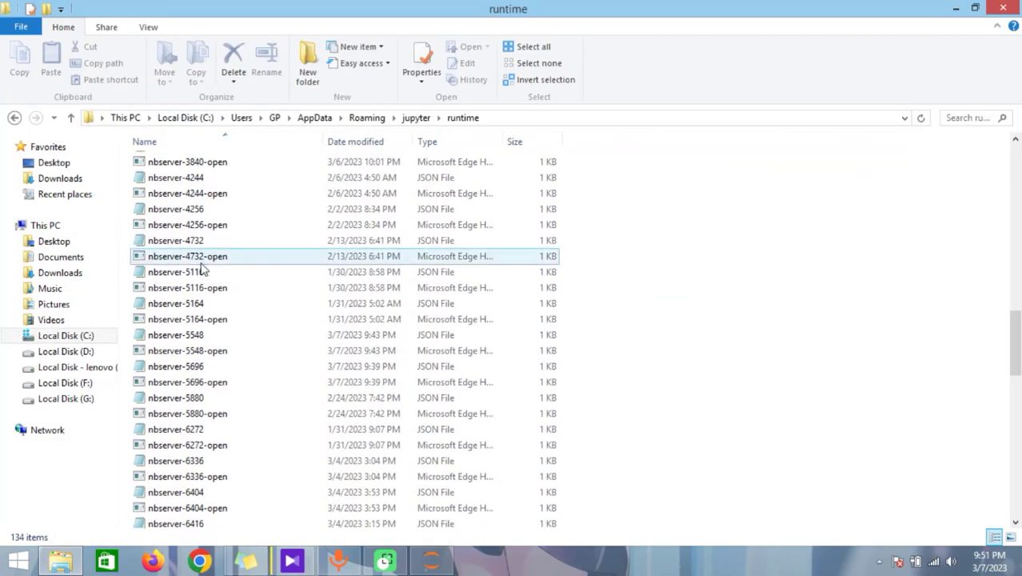
pyautogui.click(175, 272)
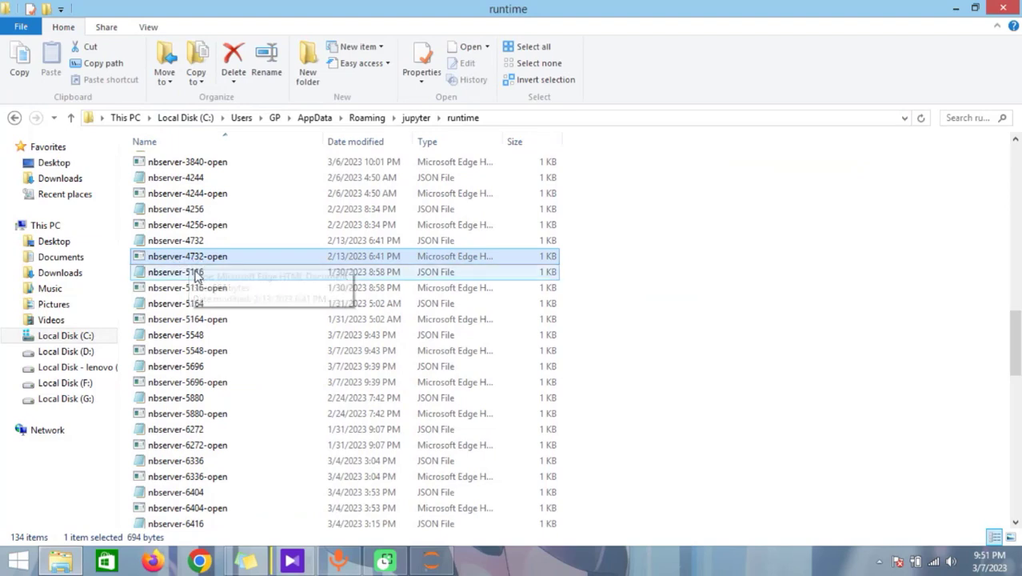
pyautogui.click(187, 287)
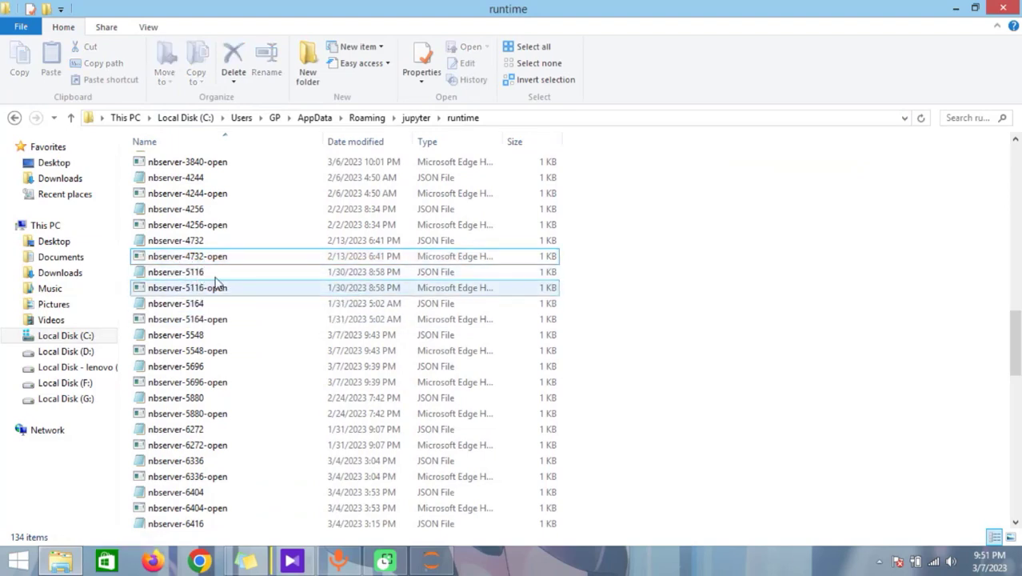
pyautogui.click(188, 256)
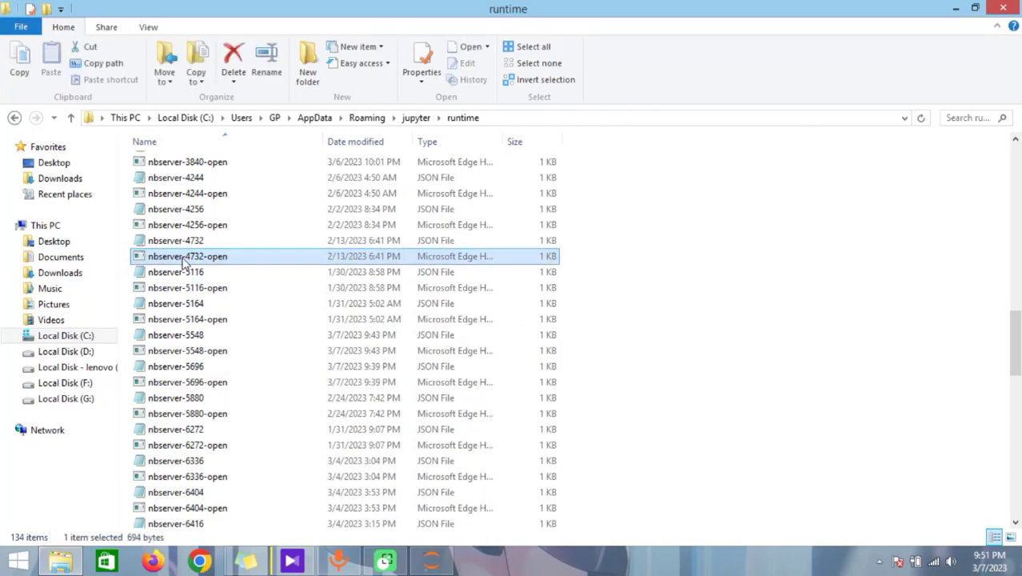
pyautogui.click(420, 56)
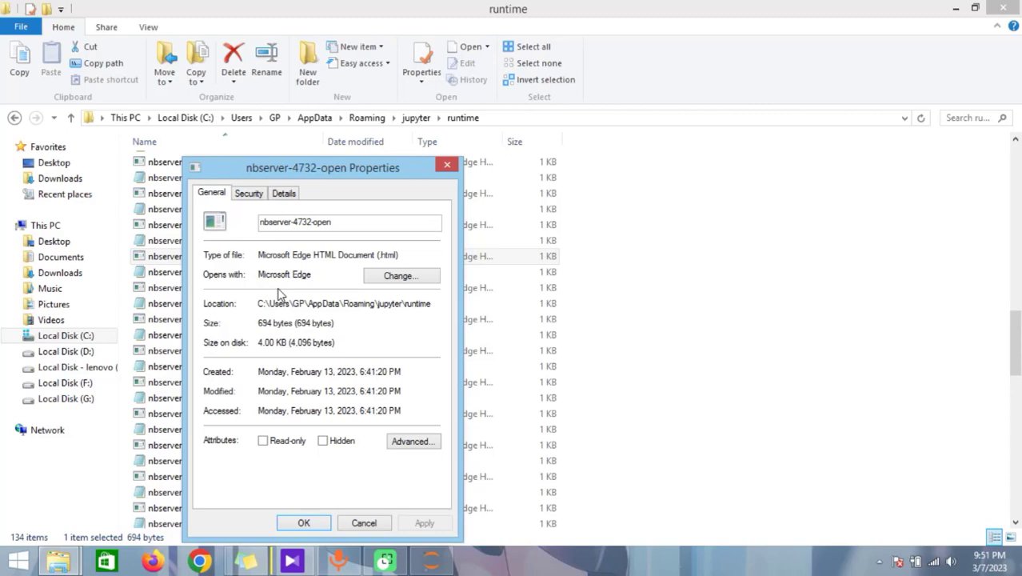
pyautogui.moveTo(278, 311)
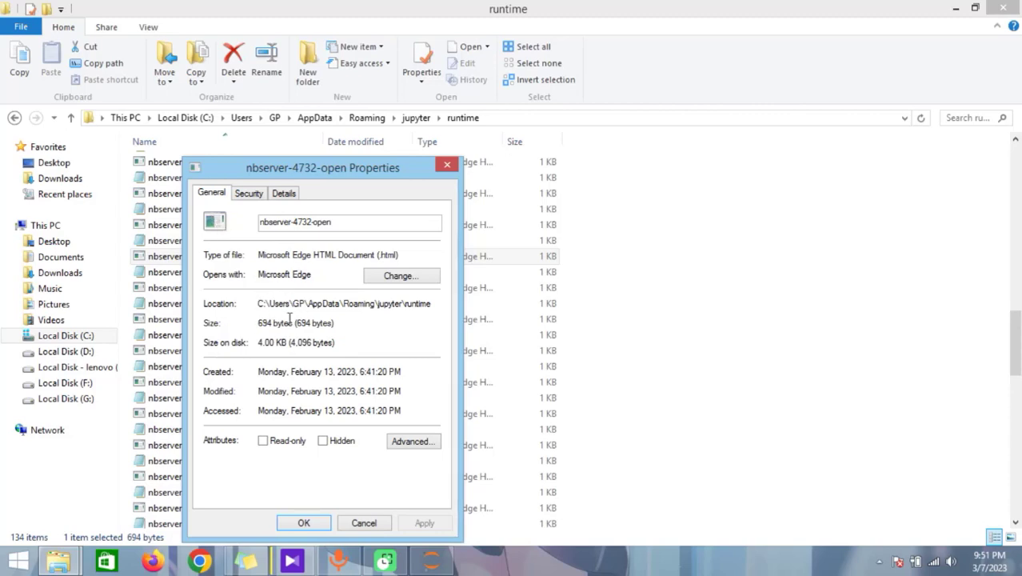
pyautogui.moveTo(298, 291)
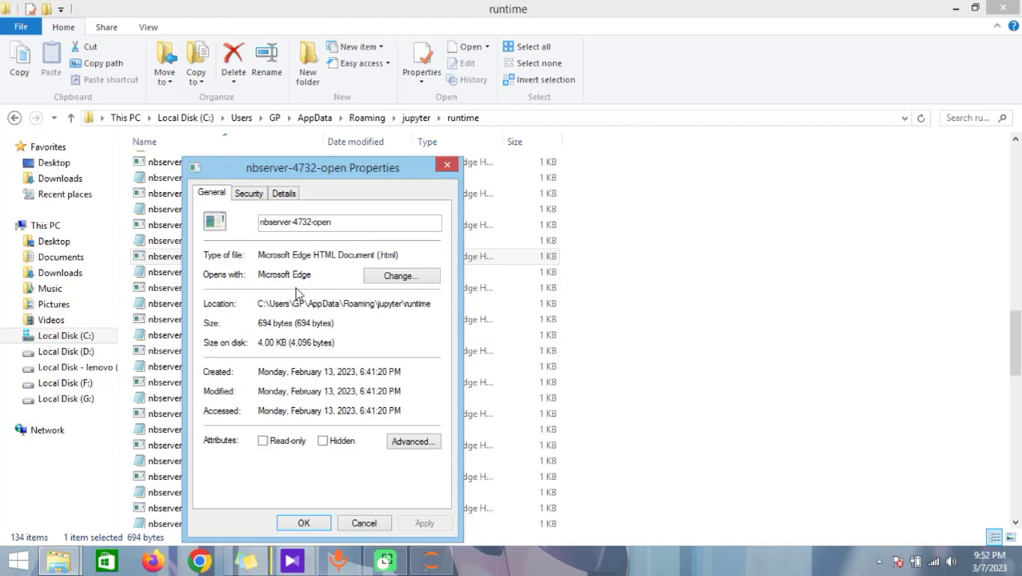
pyautogui.moveTo(280, 281)
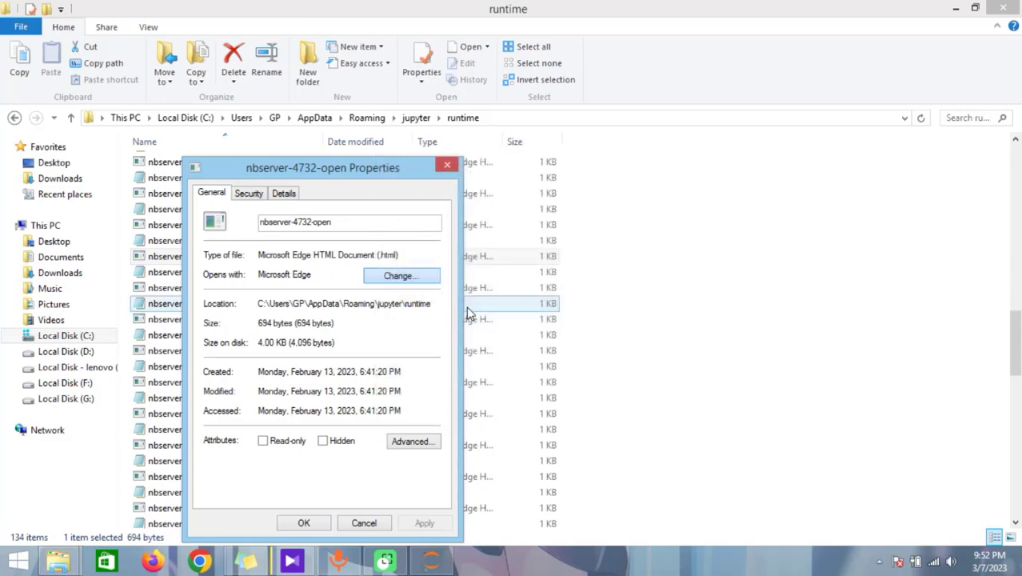
# Change the nbserver-4732-open HTML file's default program from Microsoft Edge
pyautogui.click(363, 522)
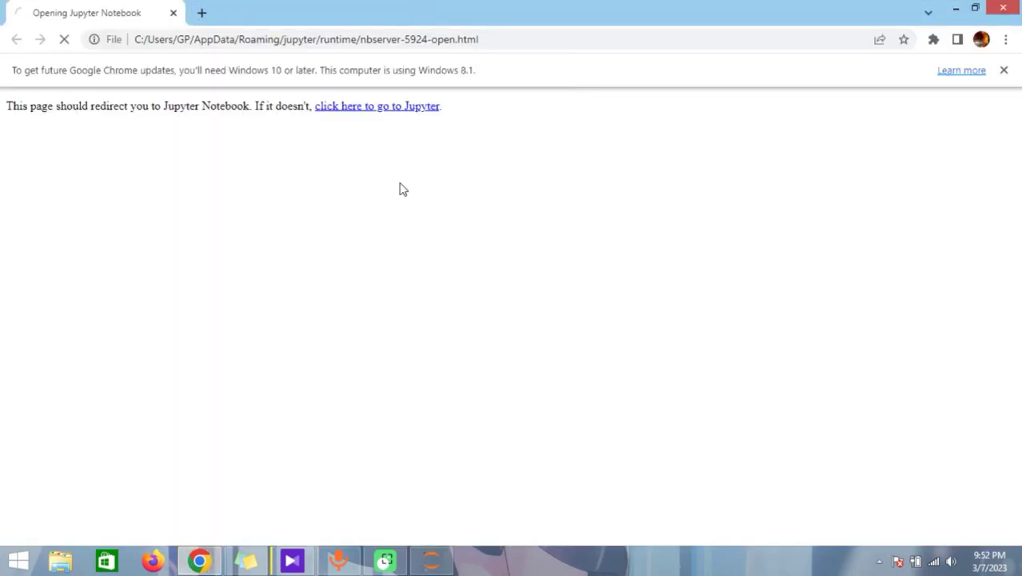
# Follow the redirect link to load the Jupyter home page at localhost:8888/tree
pyautogui.click(377, 106)
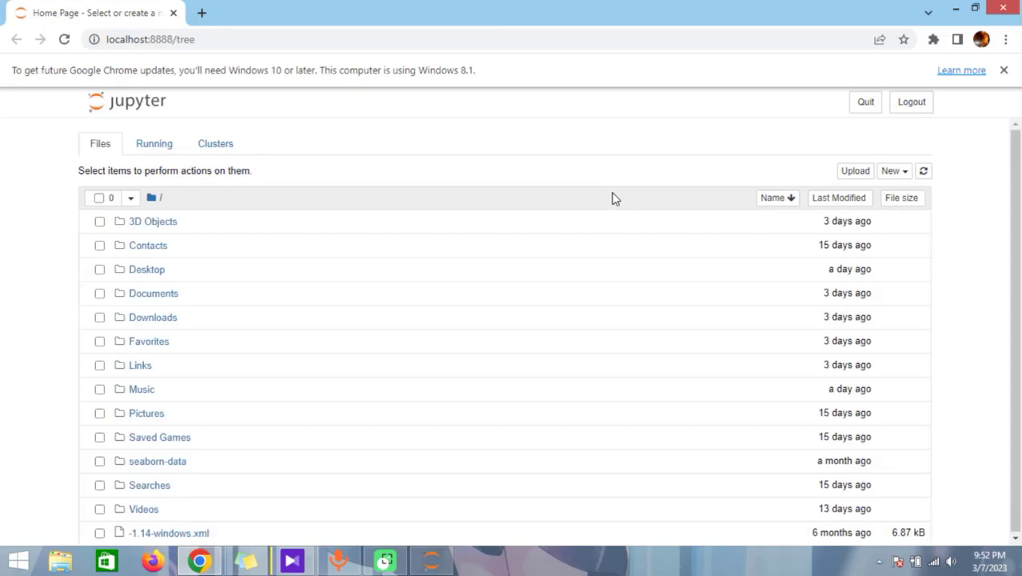
pyautogui.moveTo(603, 192)
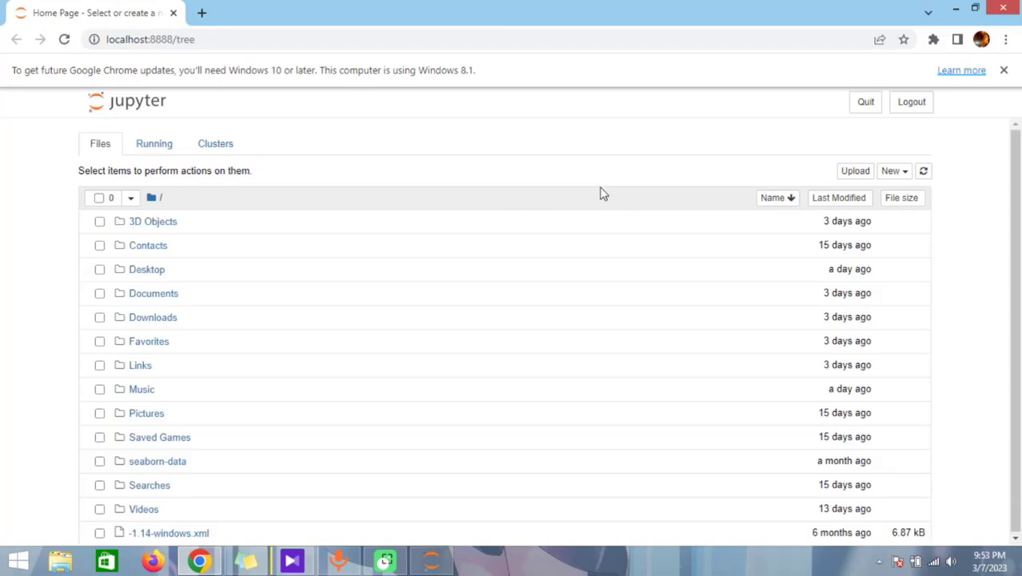
pyautogui.moveTo(618, 168)
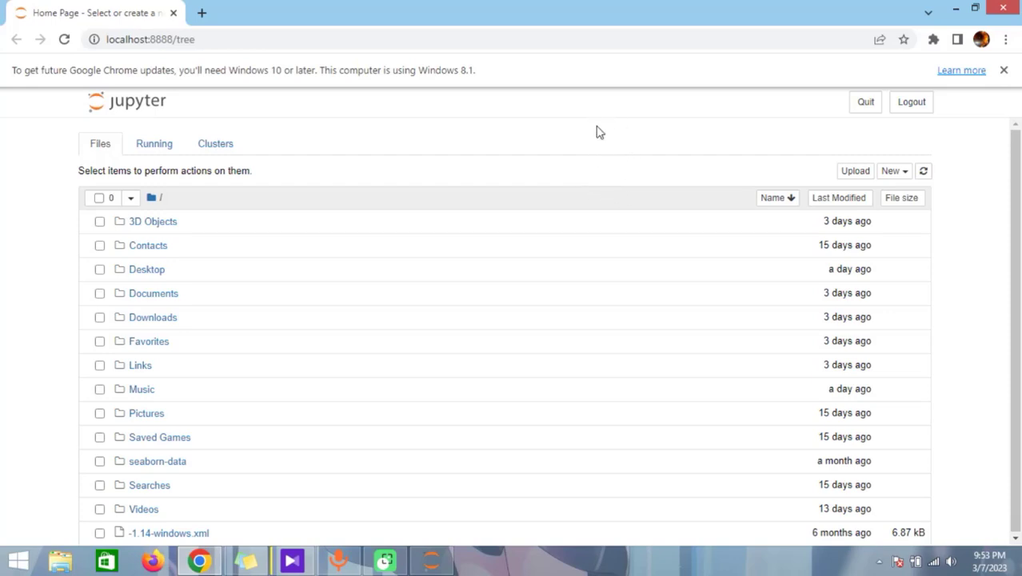
pyautogui.moveTo(617, 160)
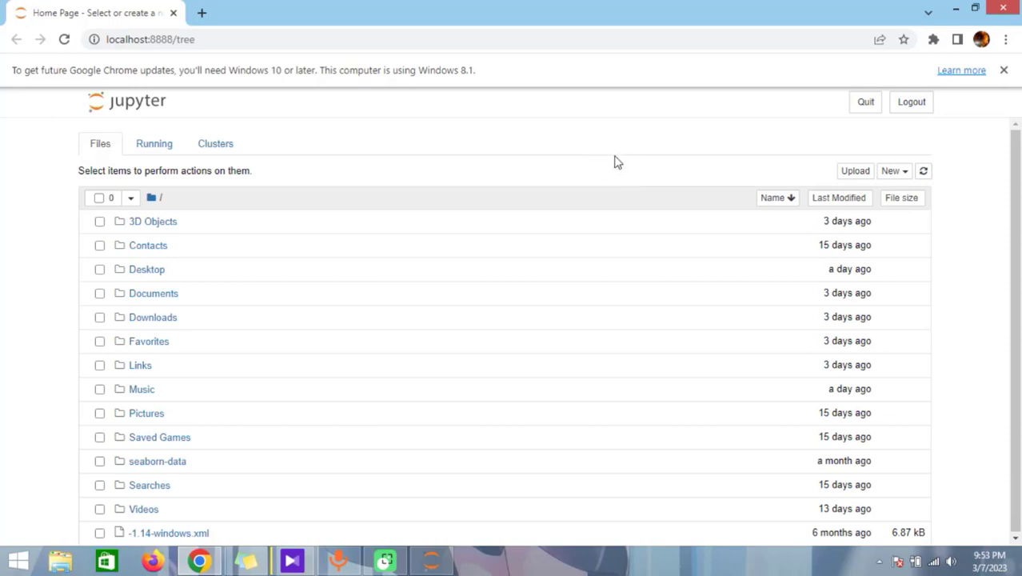
pyautogui.moveTo(632, 187)
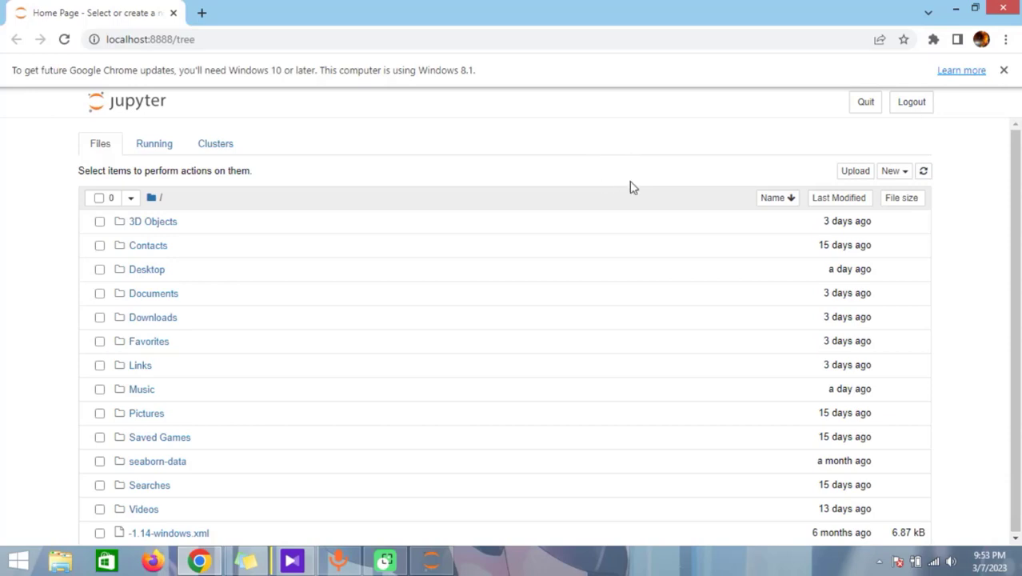
pyautogui.moveTo(642, 170)
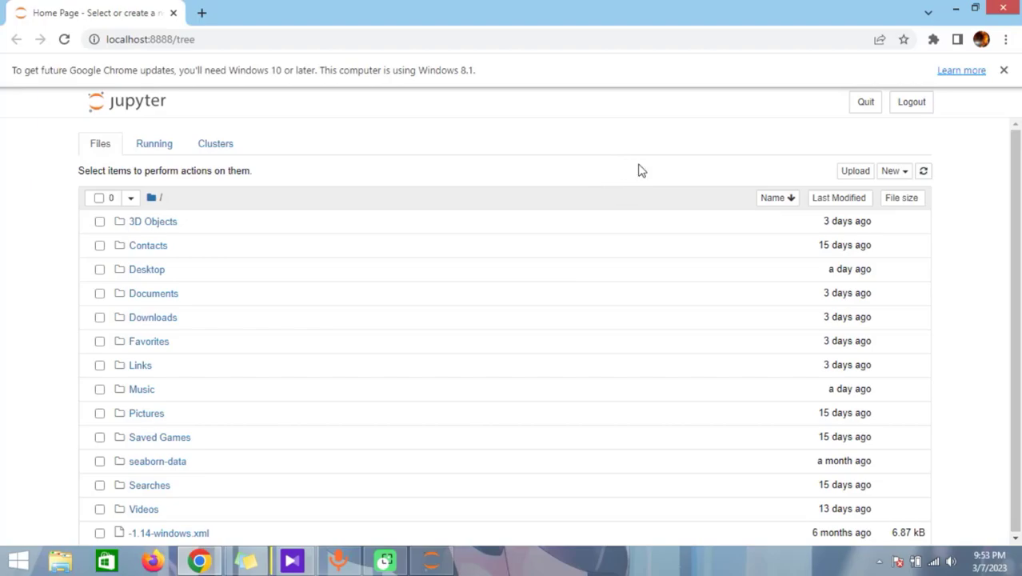